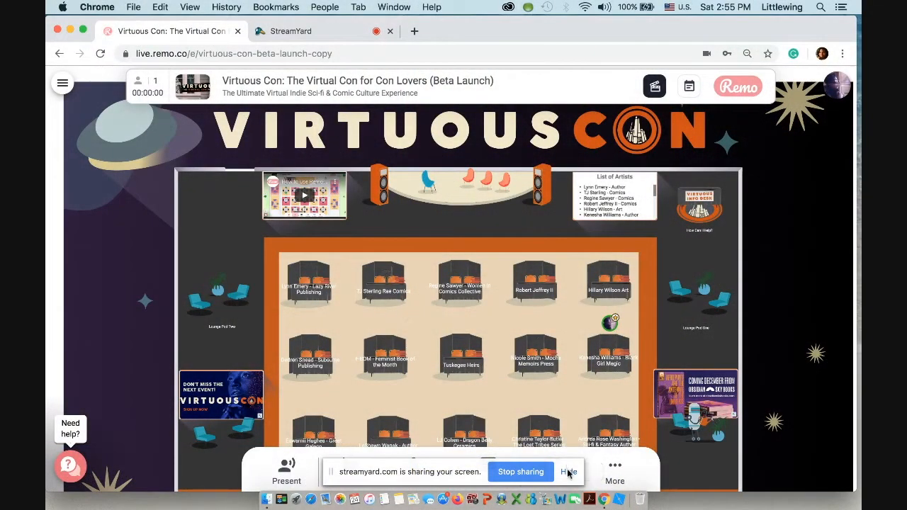
Step: Hide the screen-sharing banner and scroll down past the sponsors
click(569, 471)
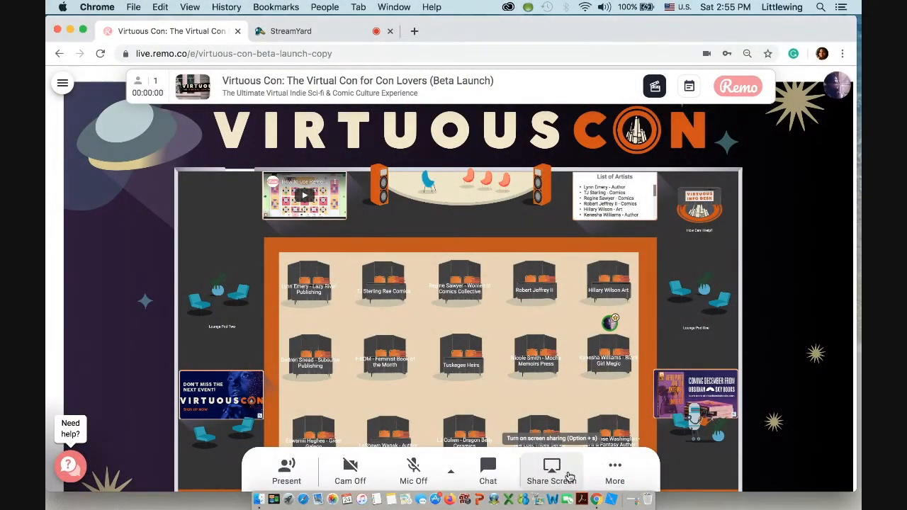
mouse_move(552, 471)
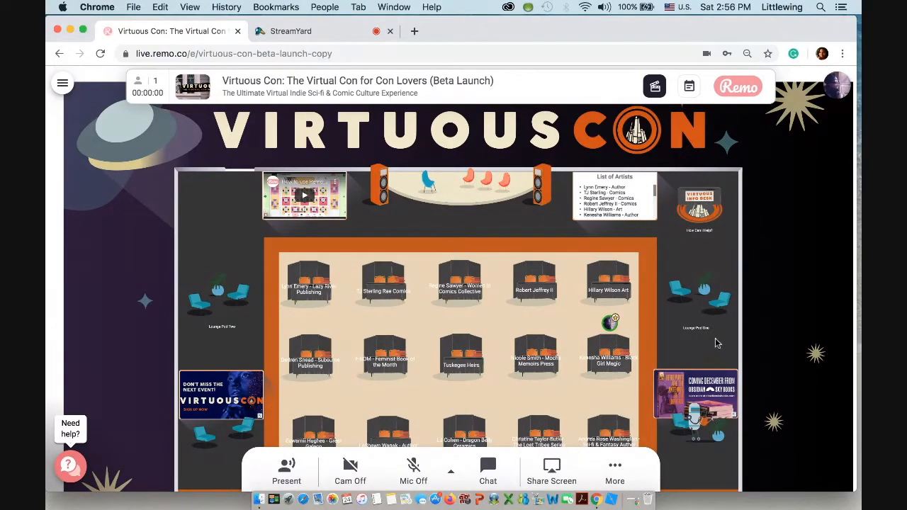
scroll(down, 3)
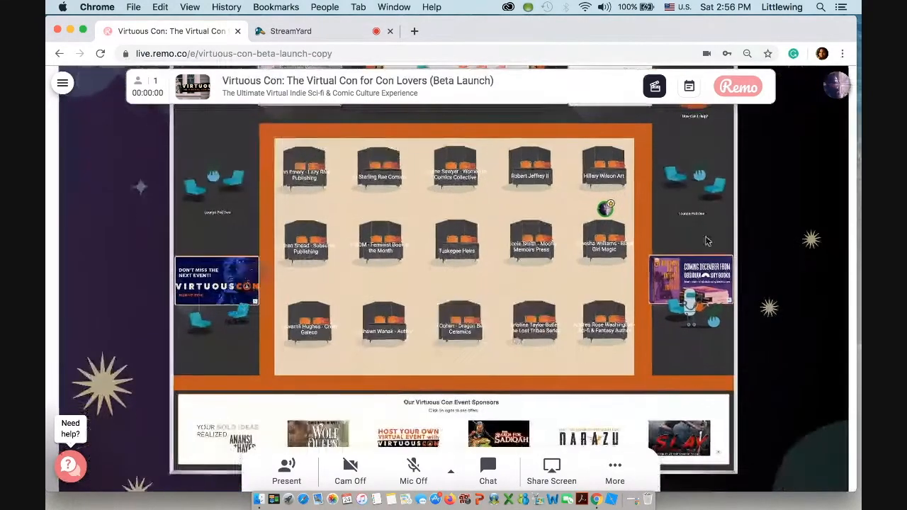
scroll(down, 3)
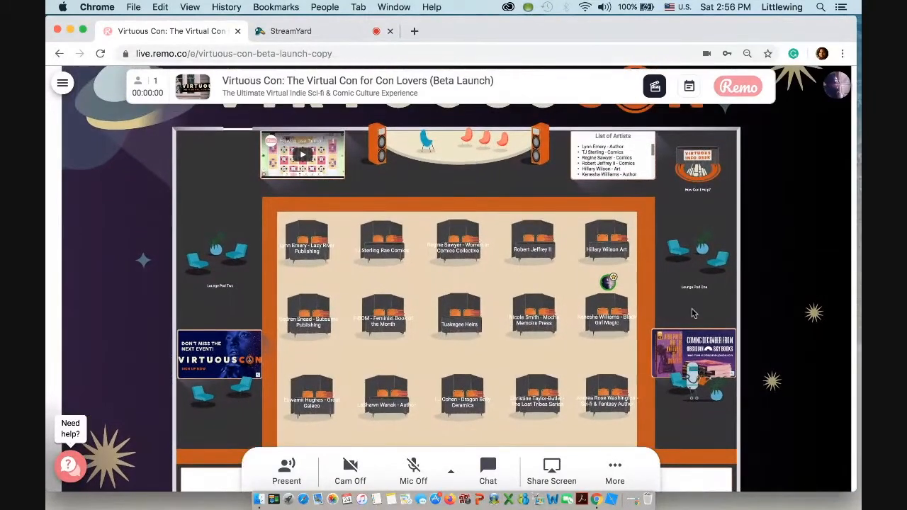
mouse_move(180, 253)
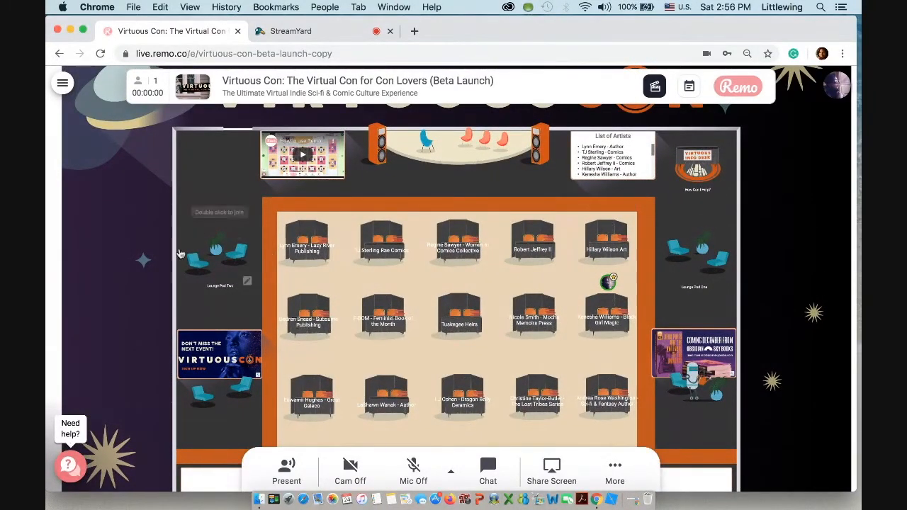
mouse_move(163, 289)
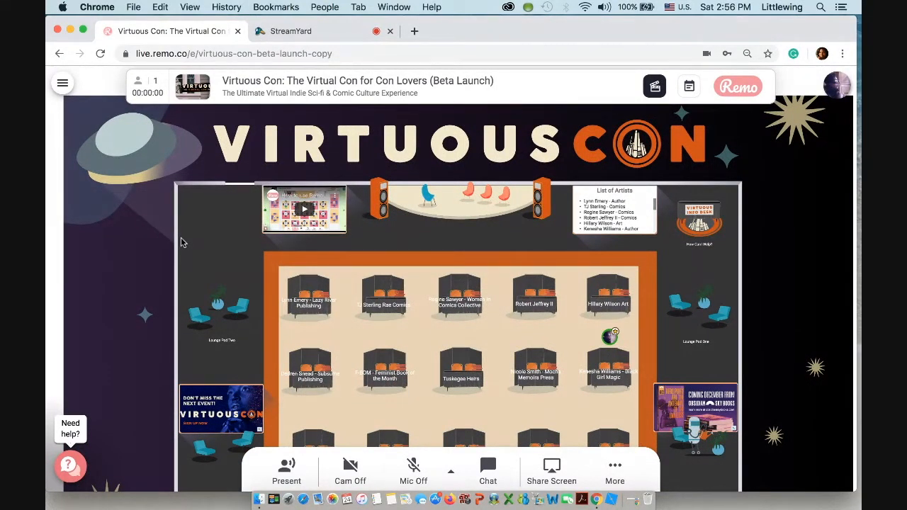
mouse_move(314, 331)
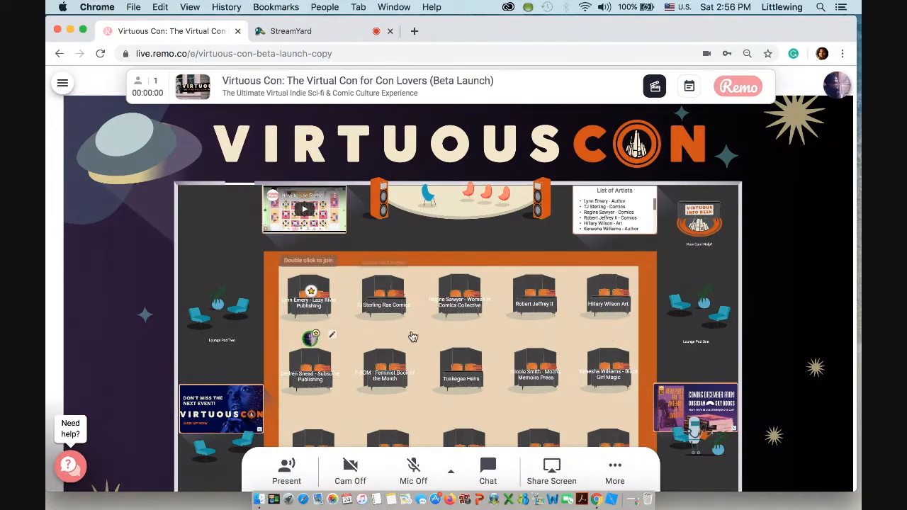
mouse_move(386, 331)
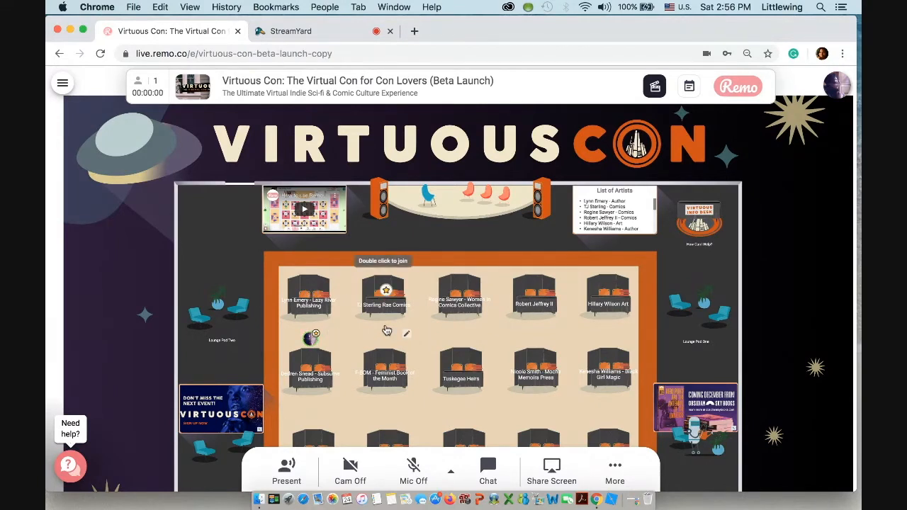
mouse_move(685, 316)
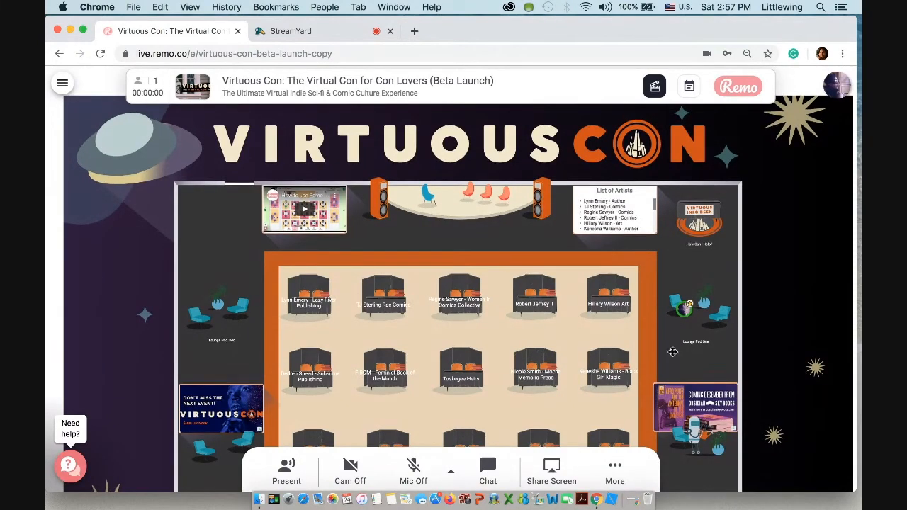
Step: Move into Lounge Pod One, then over to the booth tables
click(613, 214)
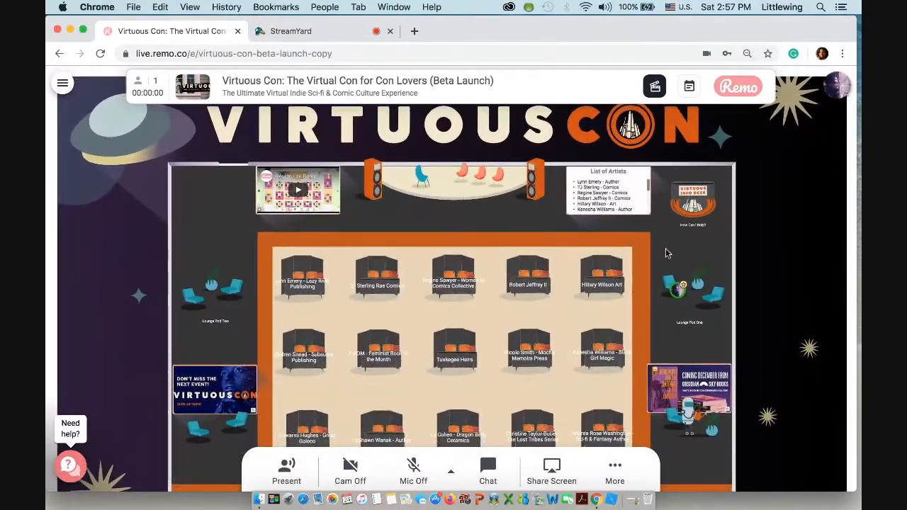
click(607, 189)
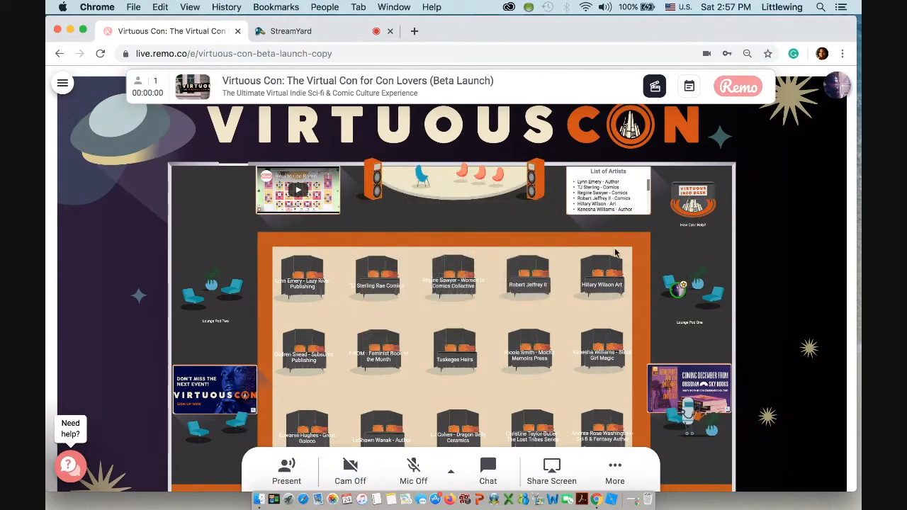
mouse_move(627, 305)
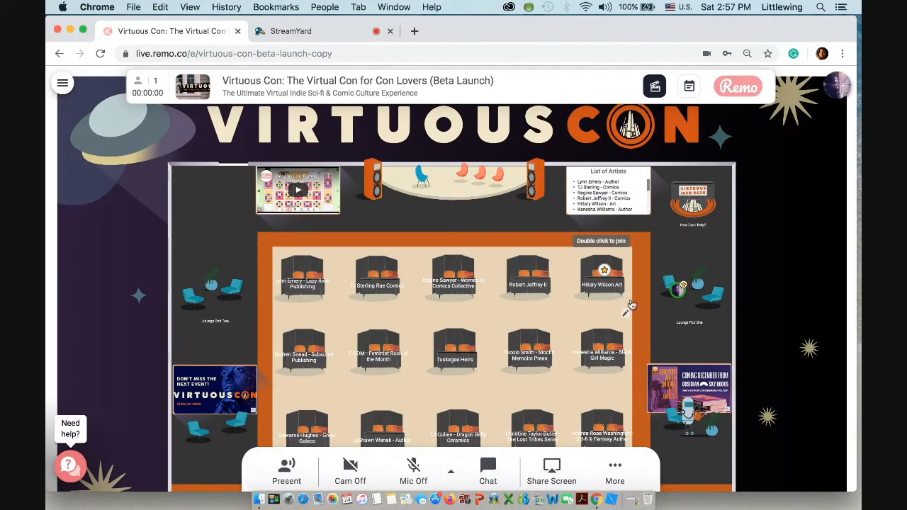
mouse_move(520, 307)
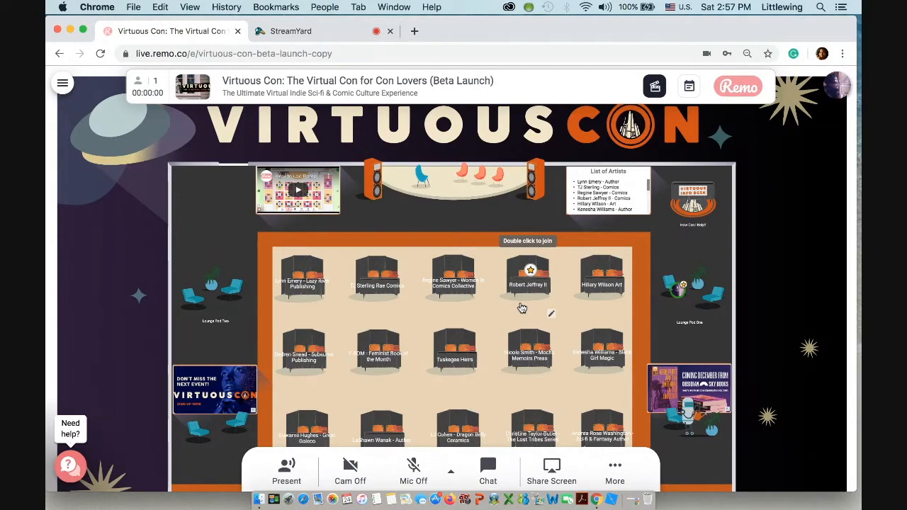
mouse_move(291, 313)
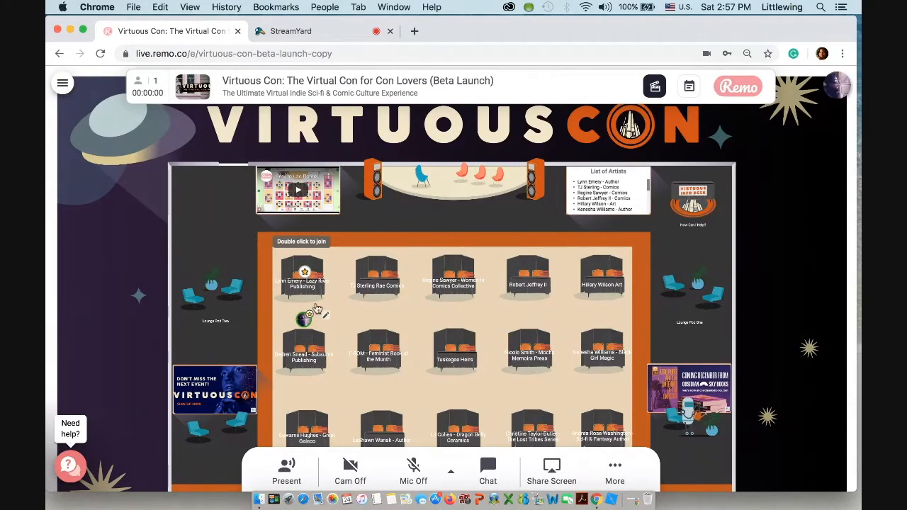
mouse_move(287, 319)
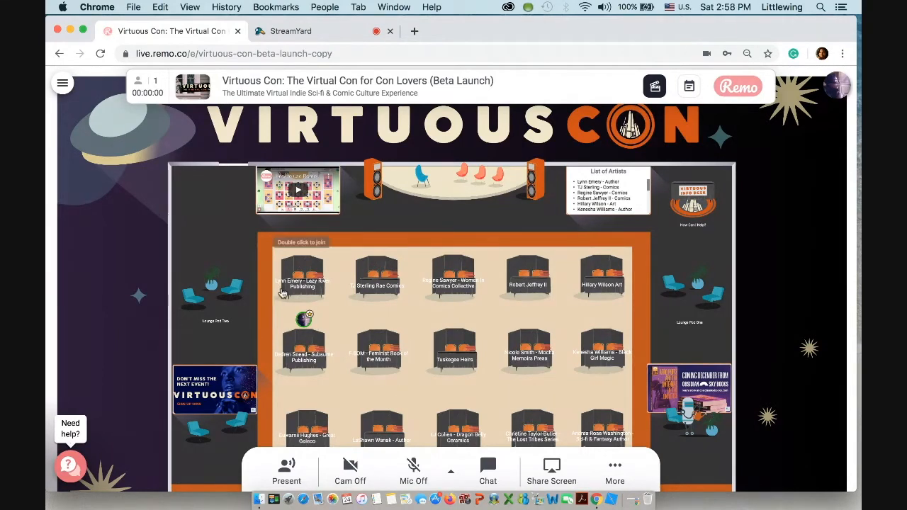
mouse_move(487, 471)
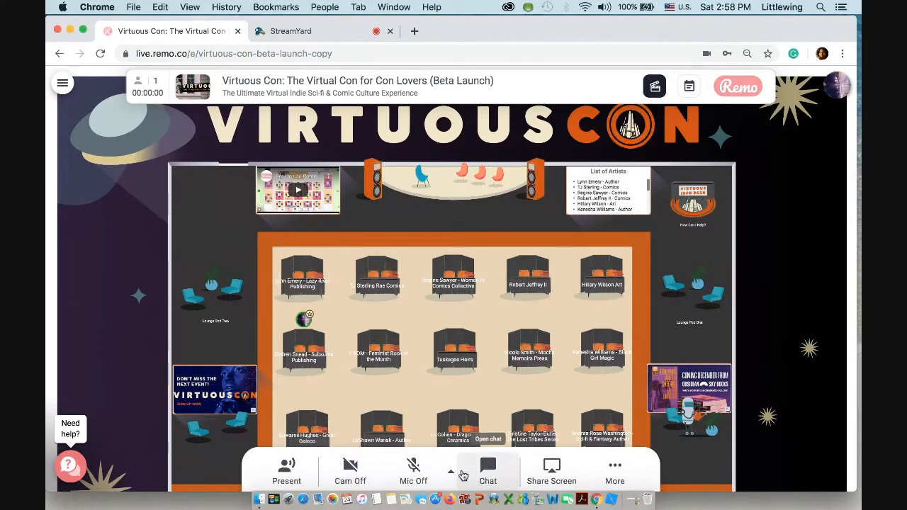
mouse_move(614, 470)
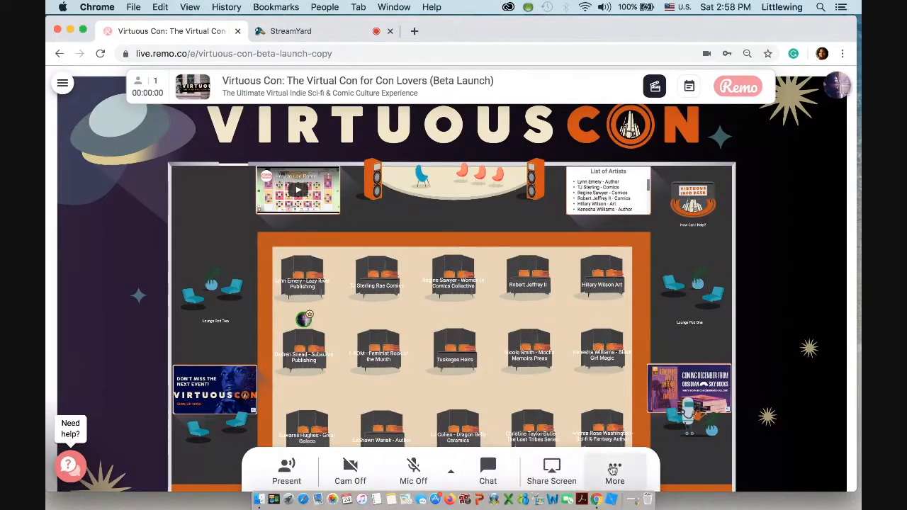
Step: Open the booth Whiteboard from More and zoom into the book covers
click(614, 471)
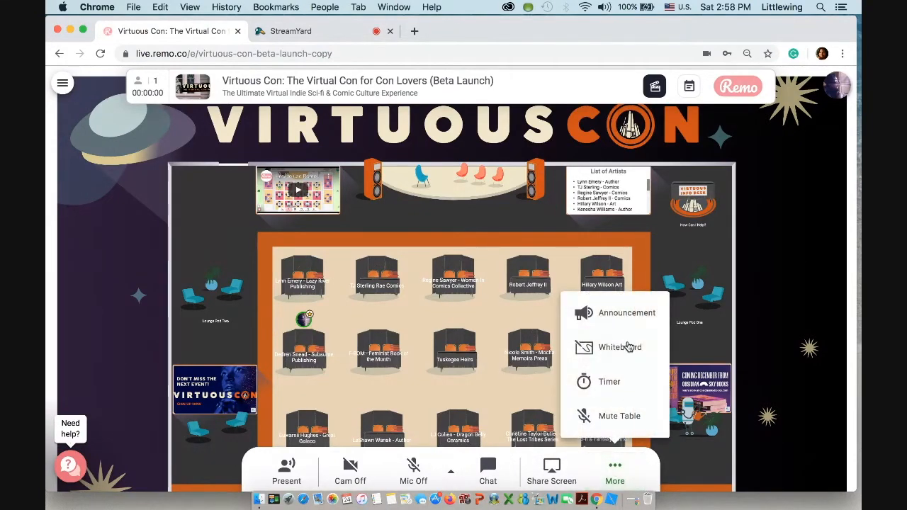
click(619, 347)
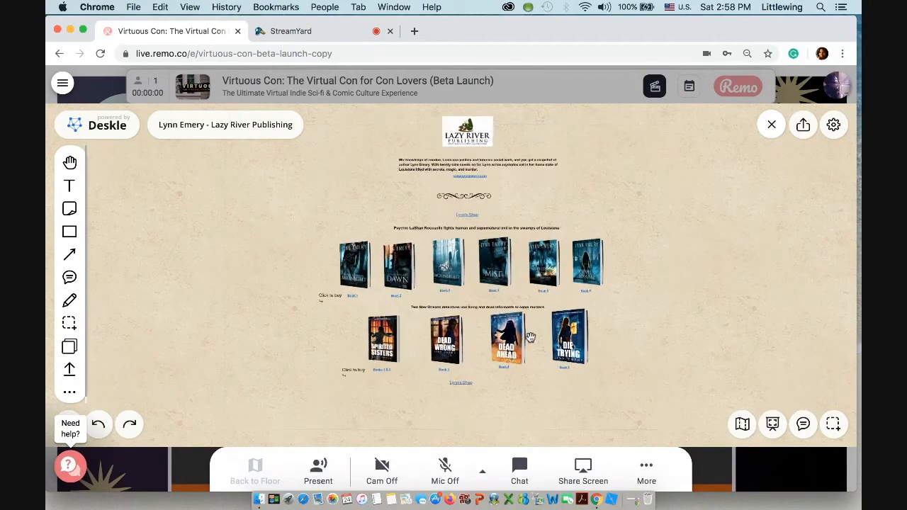
scroll(down, 3)
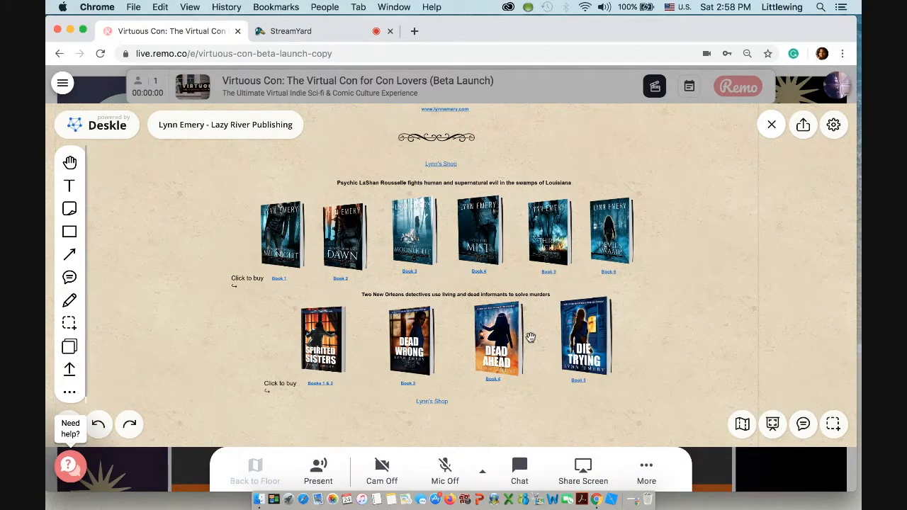
mouse_move(571, 293)
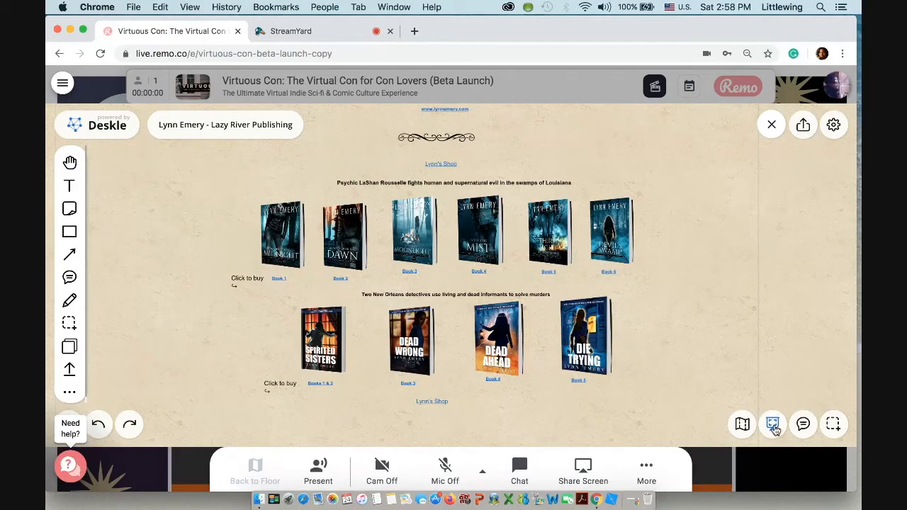
Step: Show the whiteboard in presentation mode and follow the Book 2 buy link
click(772, 423)
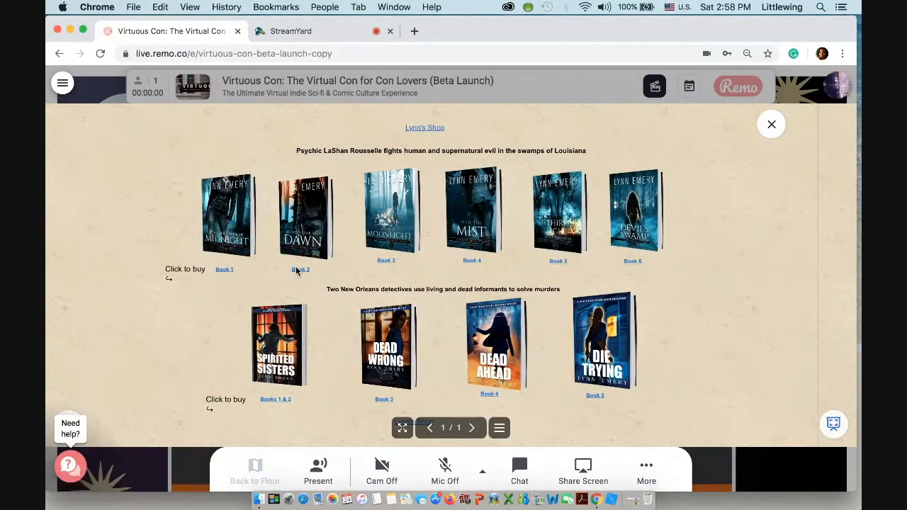
click(299, 270)
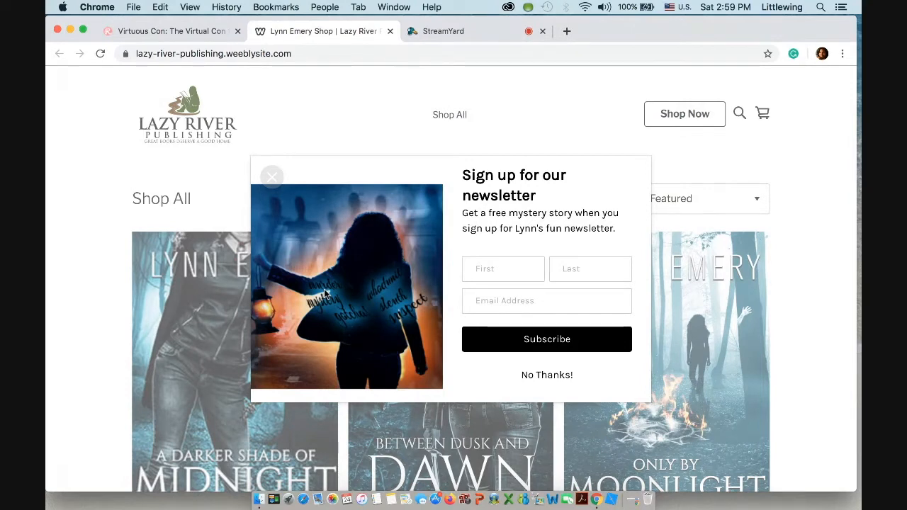
mouse_move(209, 243)
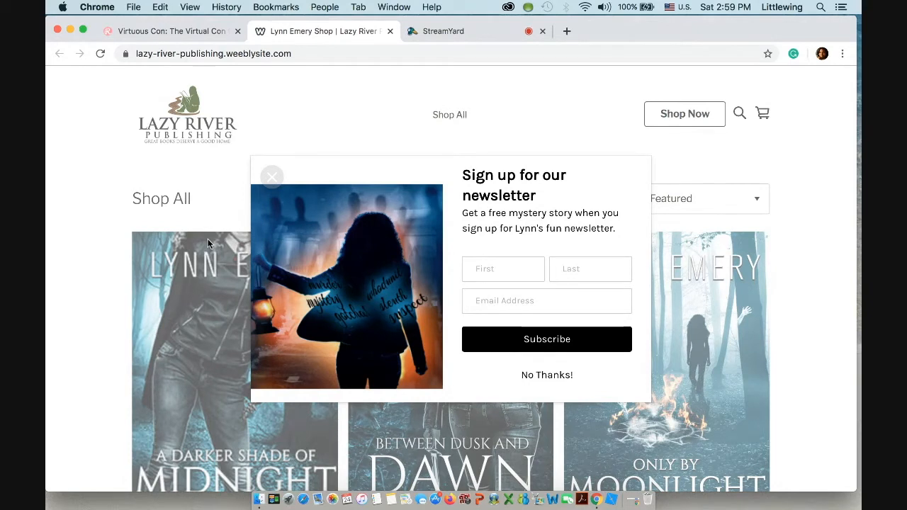
mouse_move(184, 276)
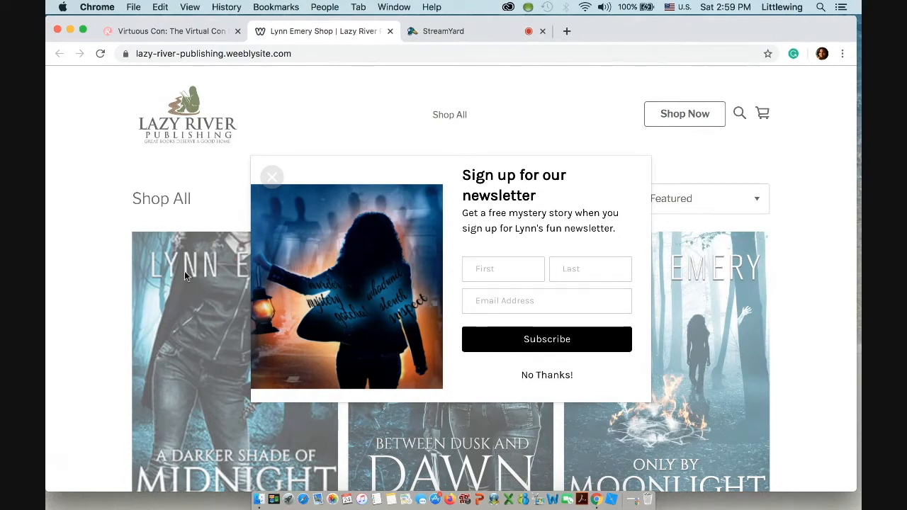
mouse_move(272, 176)
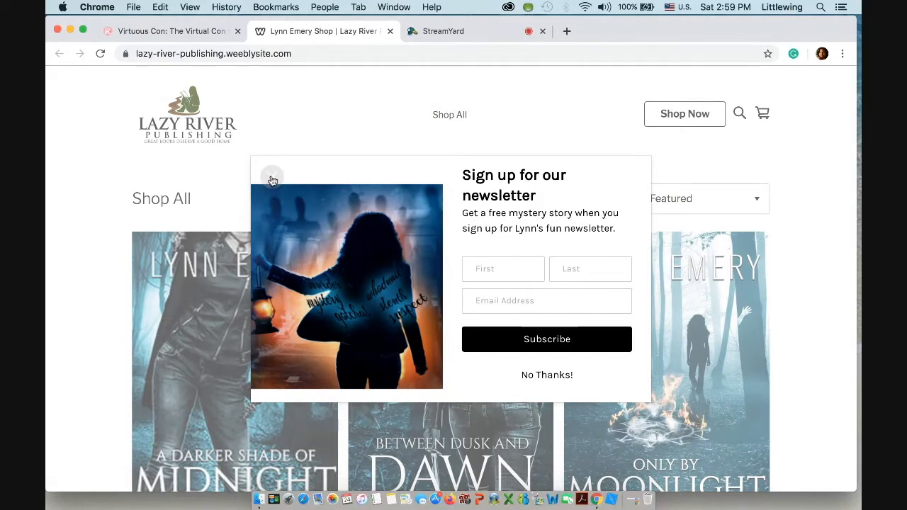
Step: Close the newsletter pop-up, browse the Shop All books, and return to Virtuous Con
click(272, 177)
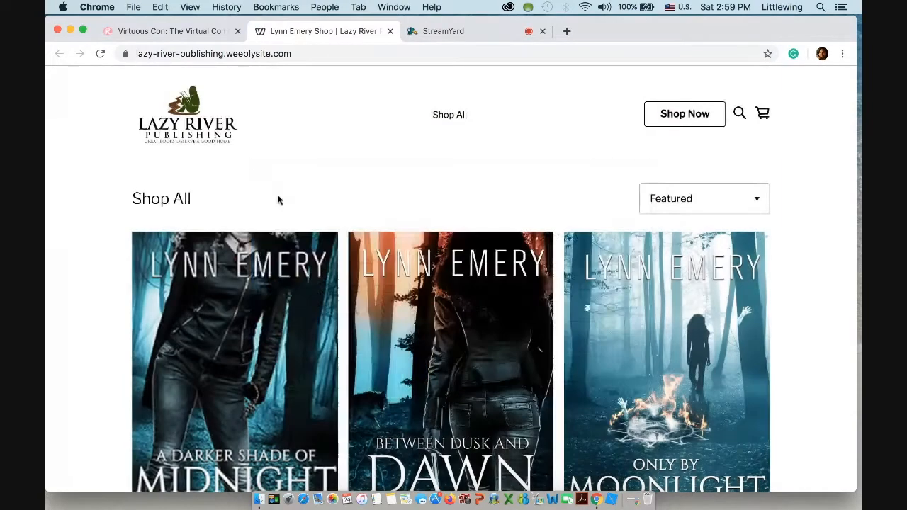
scroll(down, 3)
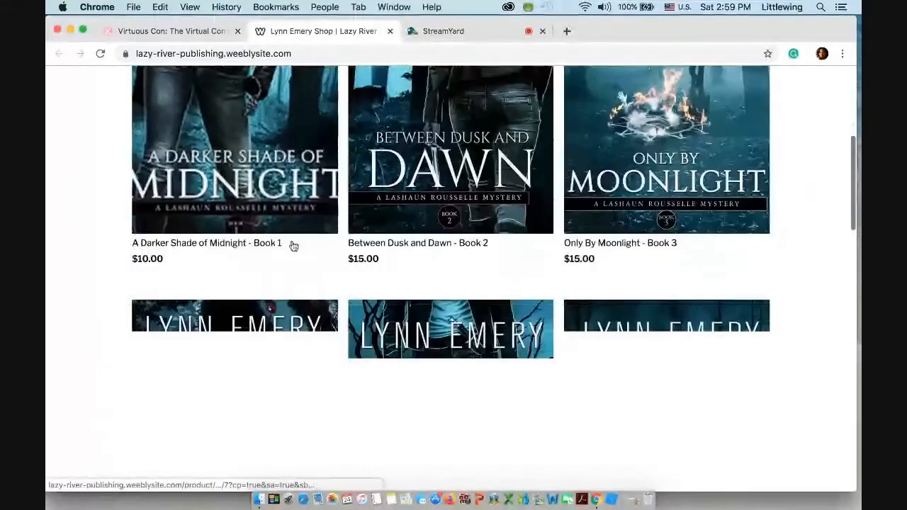
scroll(up, 3)
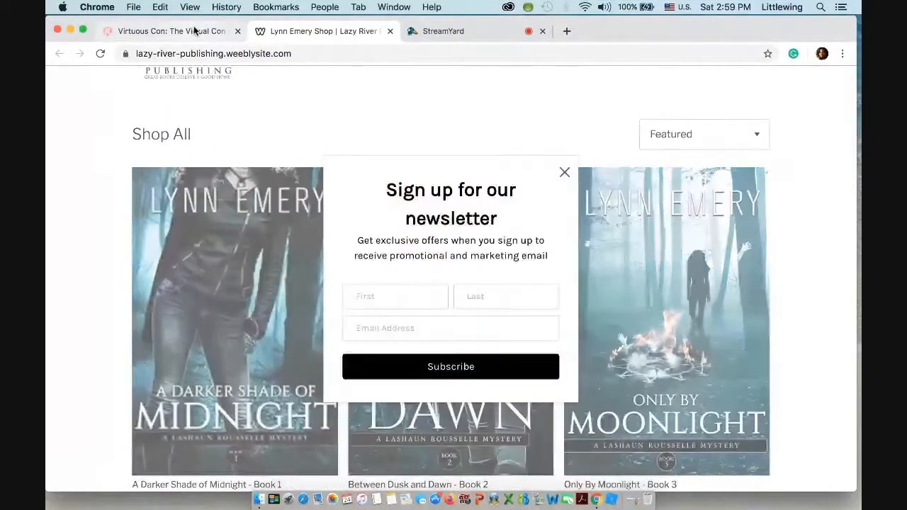
click(170, 30)
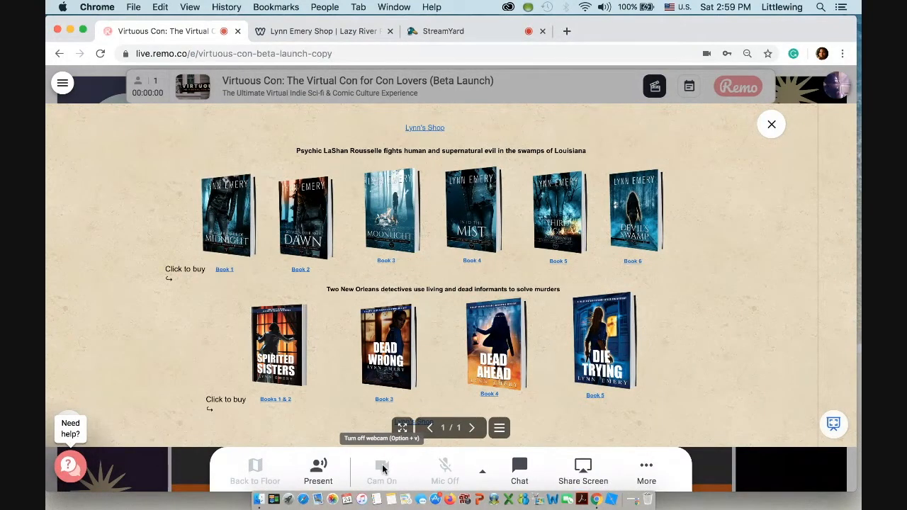
Step: Turn the webcam on, close the unmute tip, and open the Lynn's Shop link
click(381, 471)
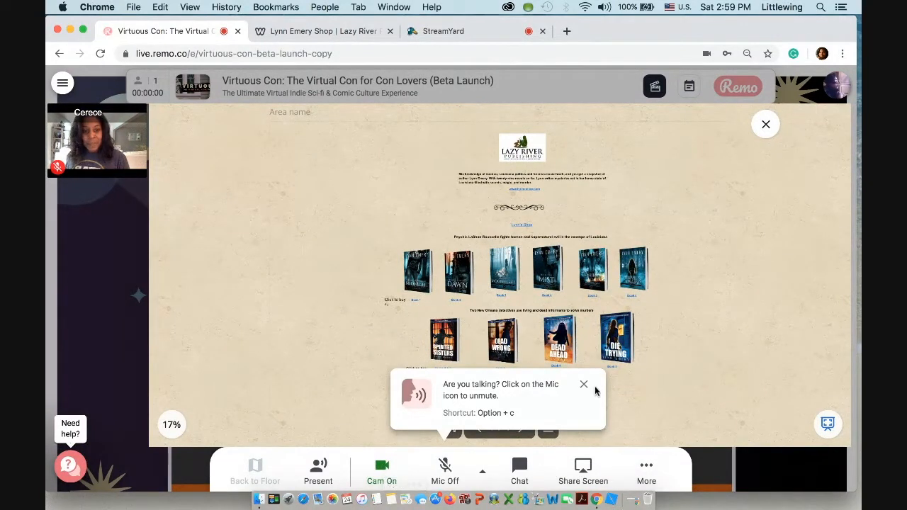
click(583, 384)
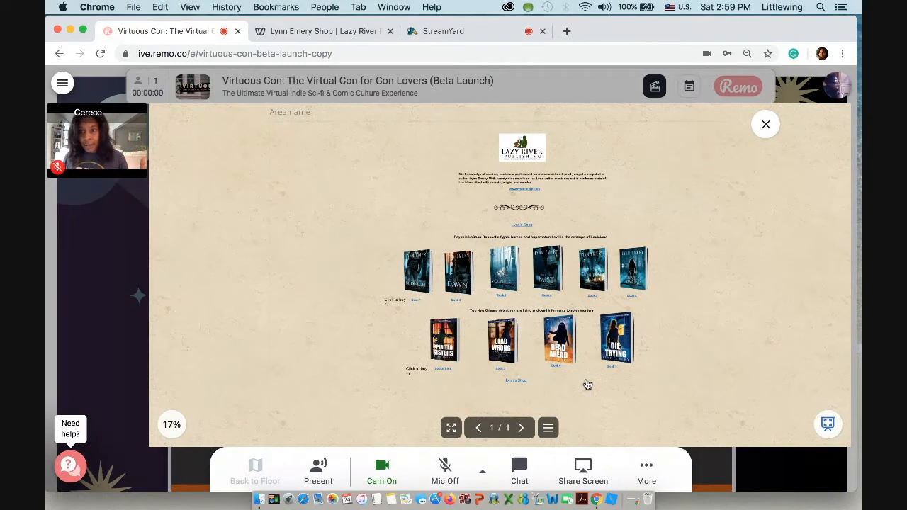
mouse_move(174, 282)
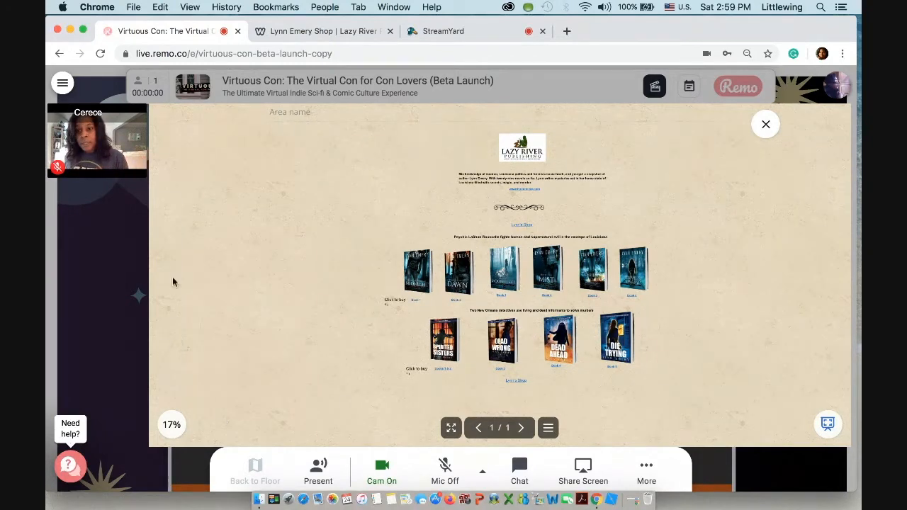
mouse_move(106, 202)
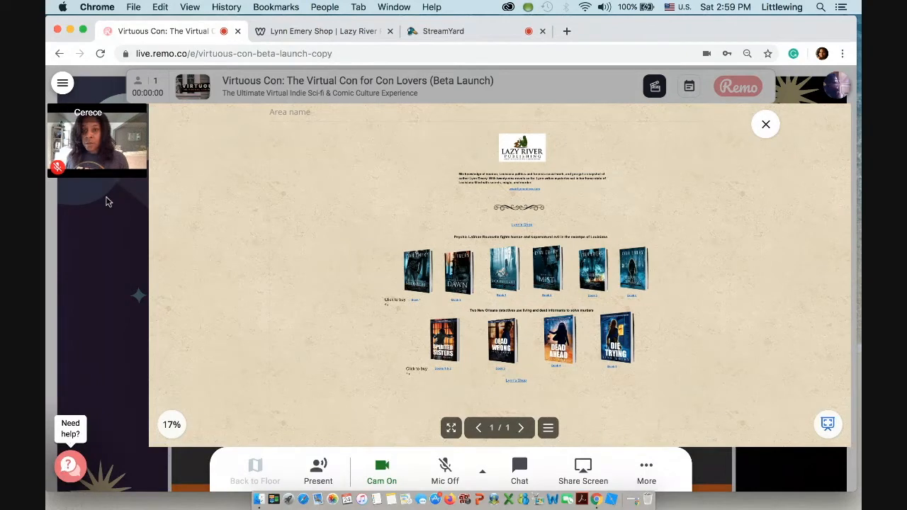
mouse_move(268, 225)
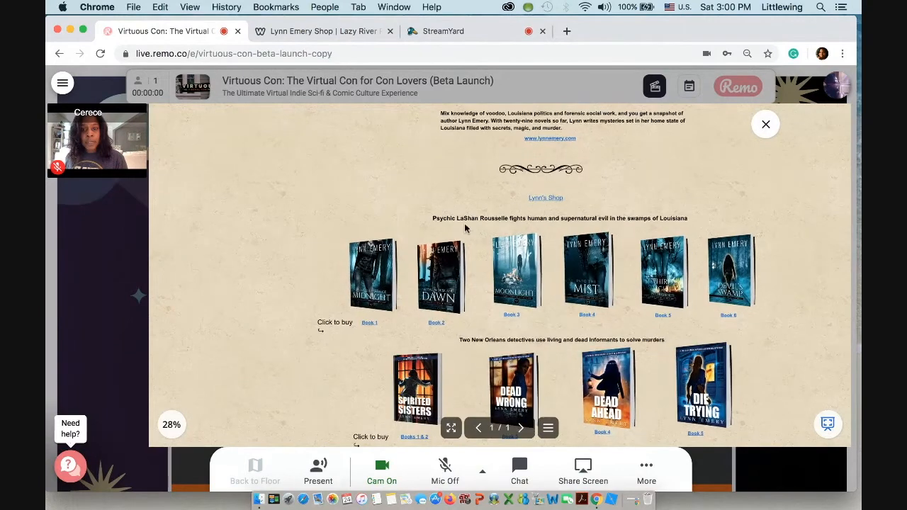
click(322, 31)
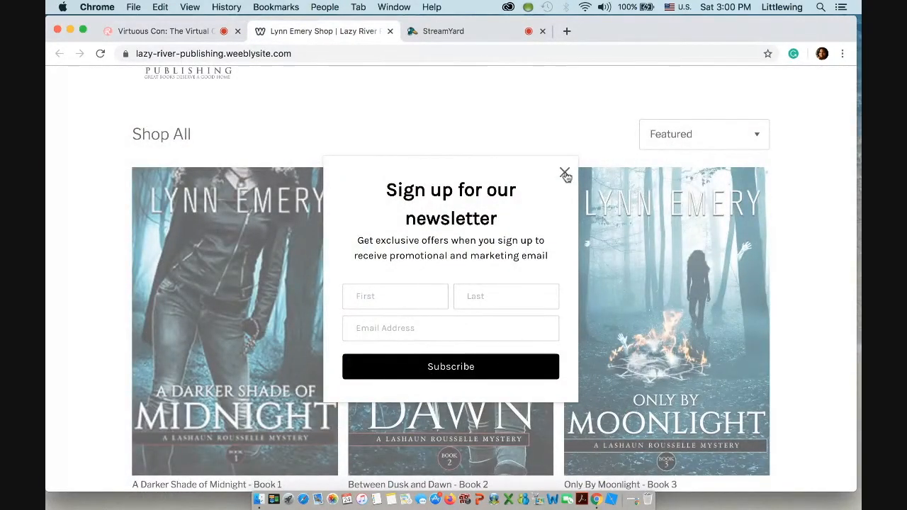
Step: Close the newsletter pop-up and go back to the Virtuous Con tab
click(163, 31)
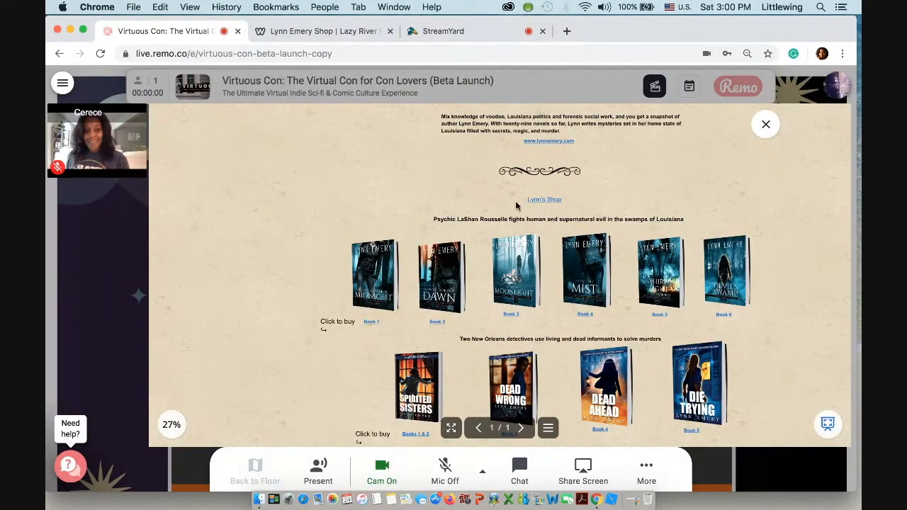
mouse_move(764, 124)
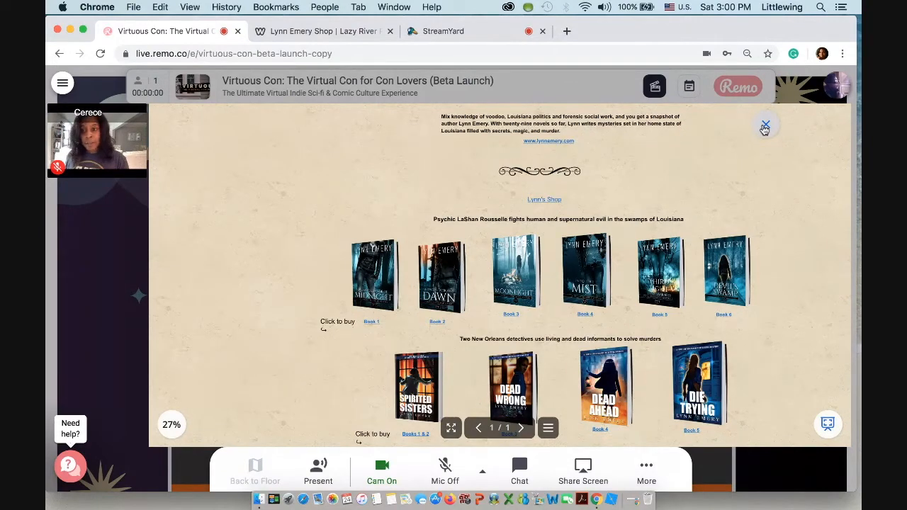
Step: Close the Lynn Emery booth whiteboard with its X
click(764, 125)
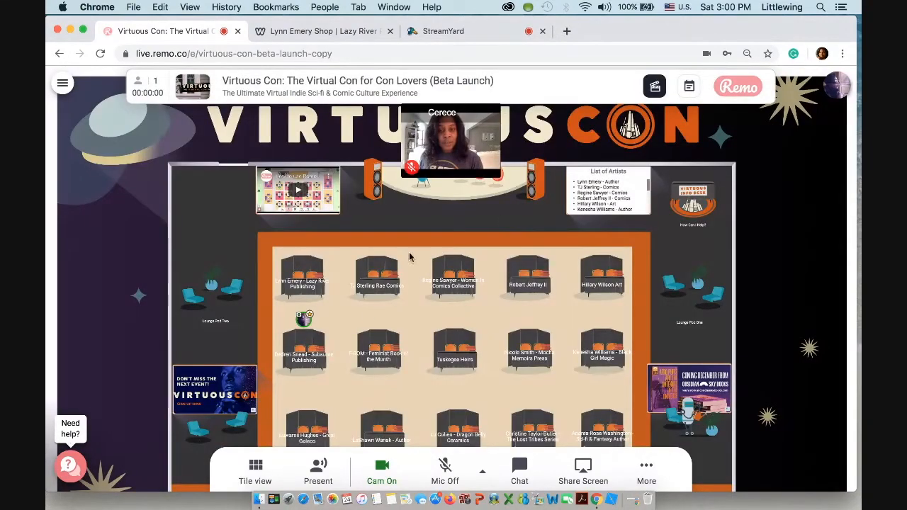
mouse_move(373, 309)
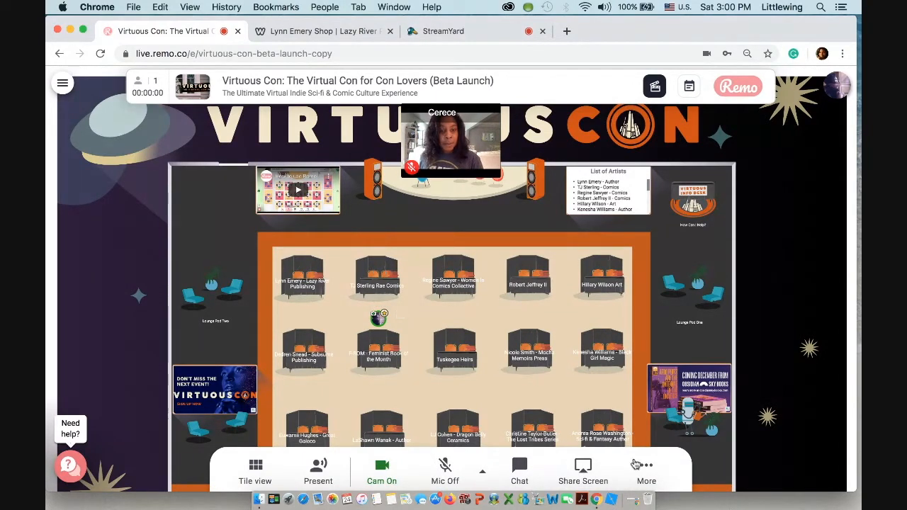
Step: Open the TJ Sterling booth's Whiteboard from More and let the Deskle board load
click(645, 471)
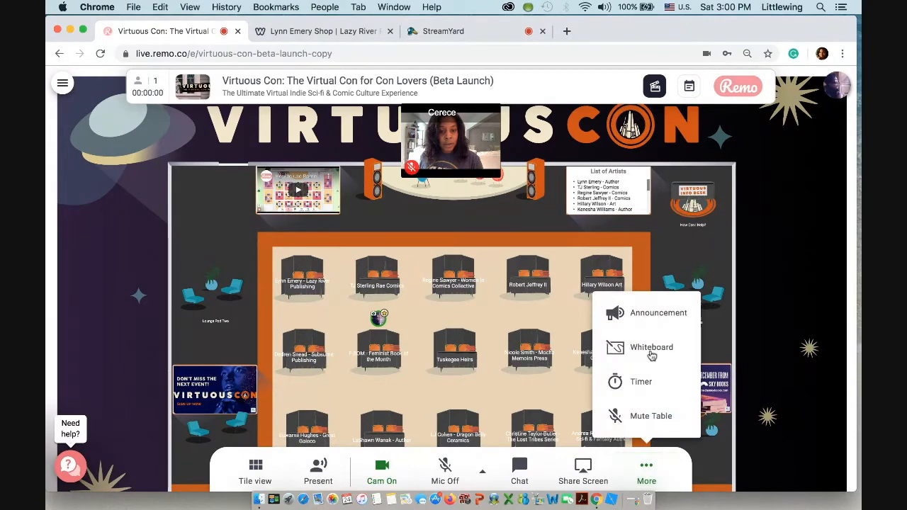
click(651, 347)
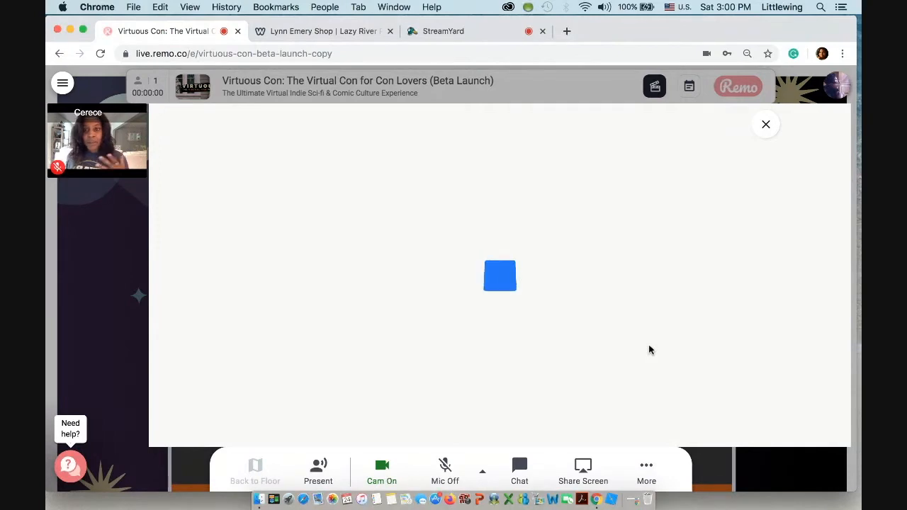
click(499, 276)
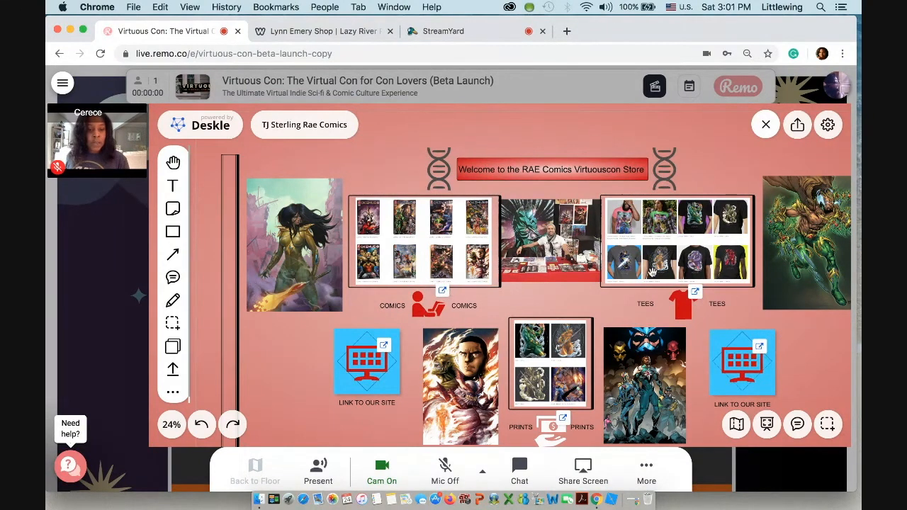
mouse_move(698, 292)
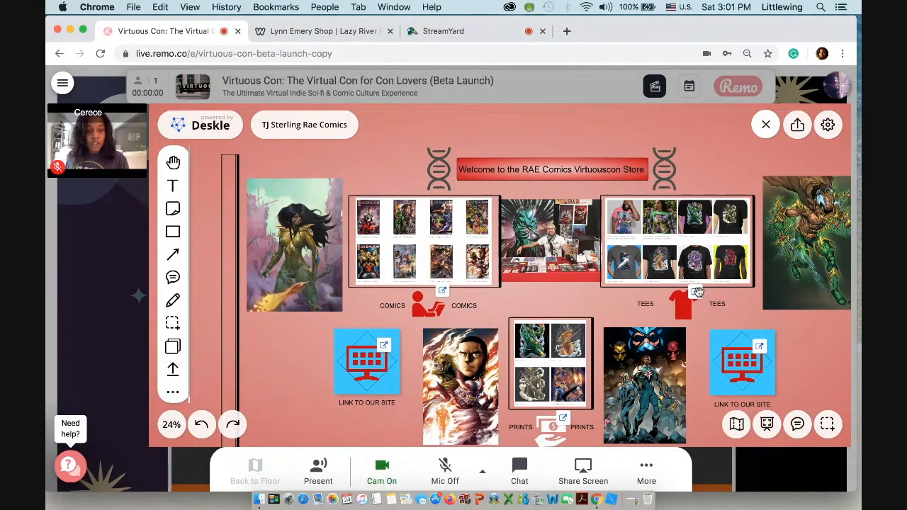
mouse_move(608, 308)
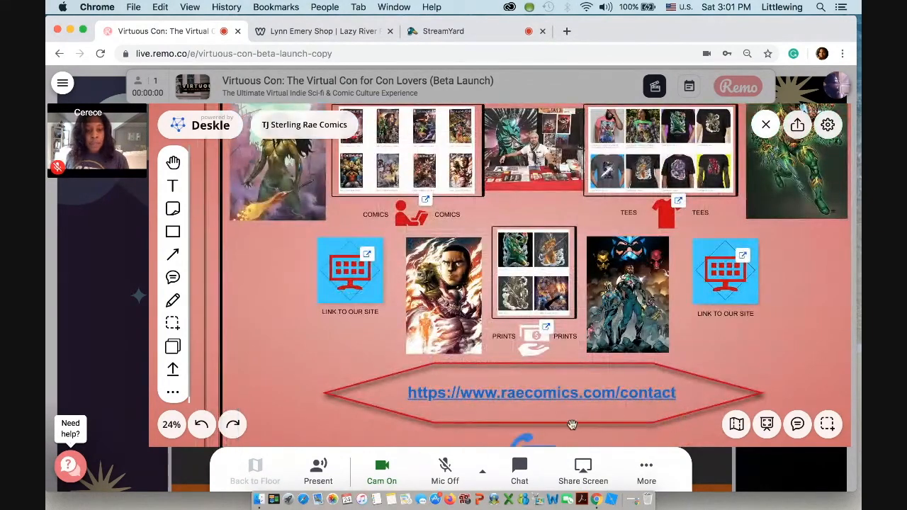
mouse_move(732, 312)
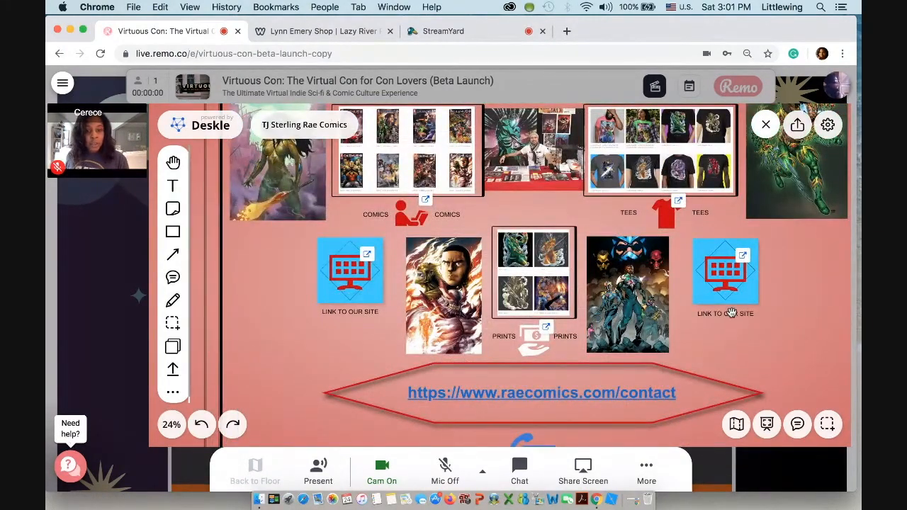
mouse_move(581, 403)
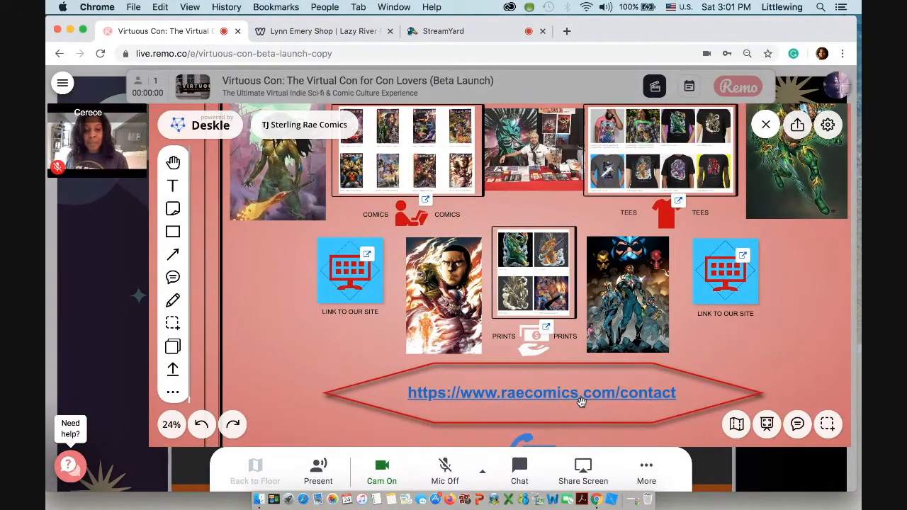
mouse_move(531, 336)
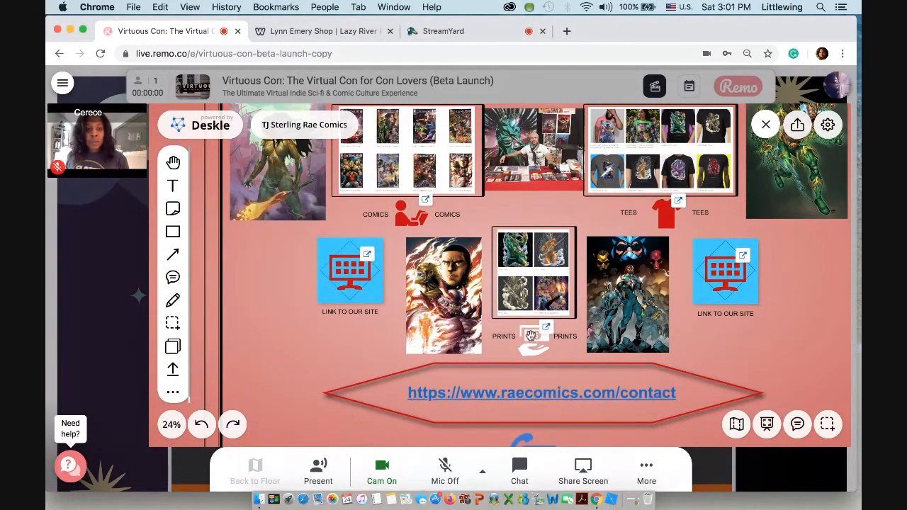
mouse_move(528, 218)
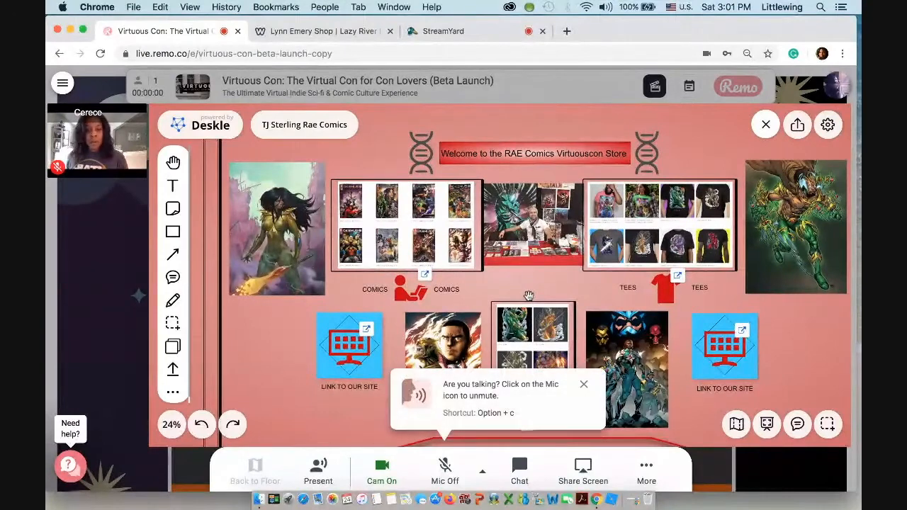
Step: Open the COMICS shop link in a new tab, then return to Virtuous Con
click(584, 384)
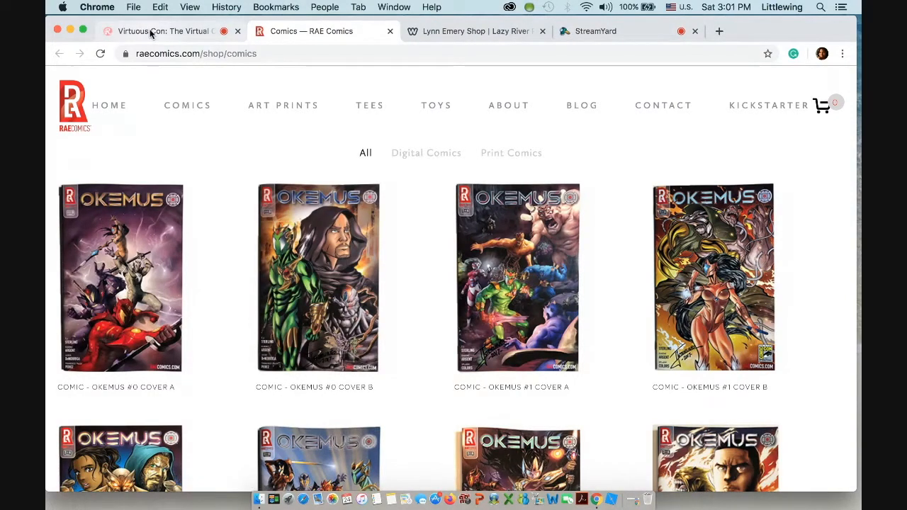
click(163, 31)
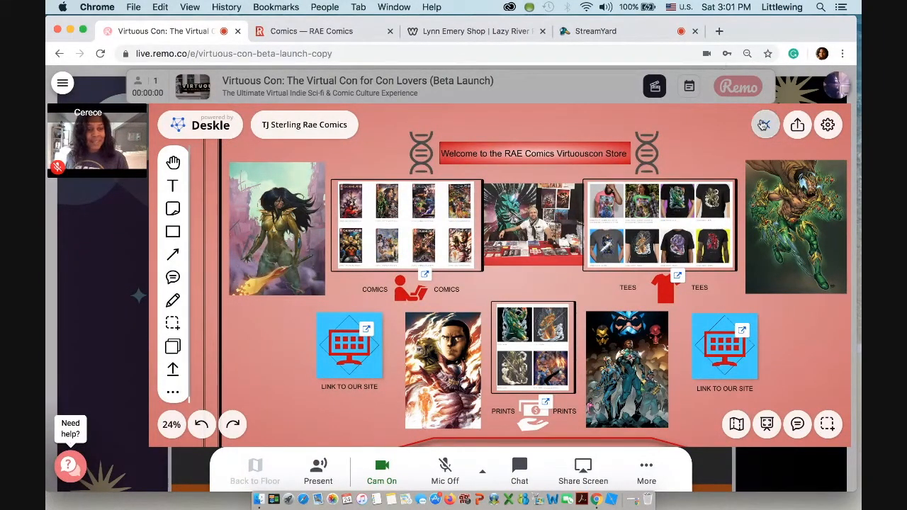
Step: Close the RAE Comics whiteboard to return to the Virtuous Con floor plan
click(254, 471)
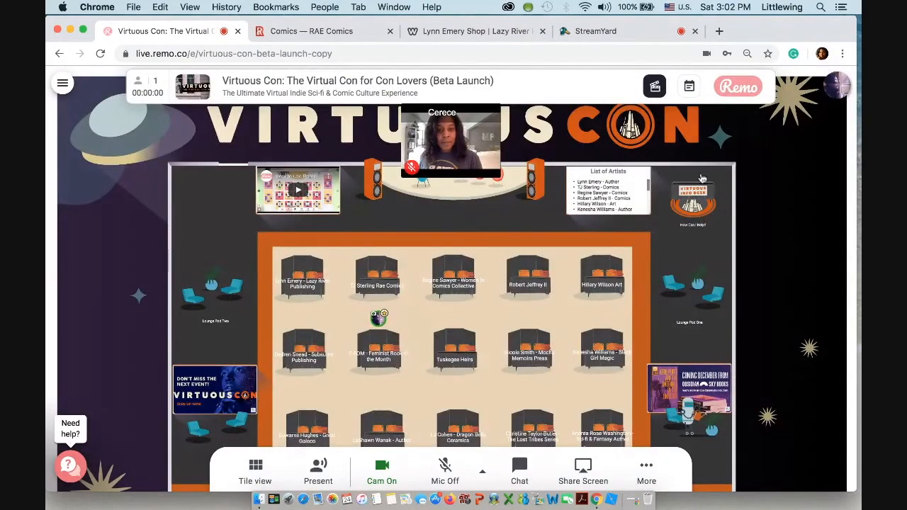
mouse_move(625, 276)
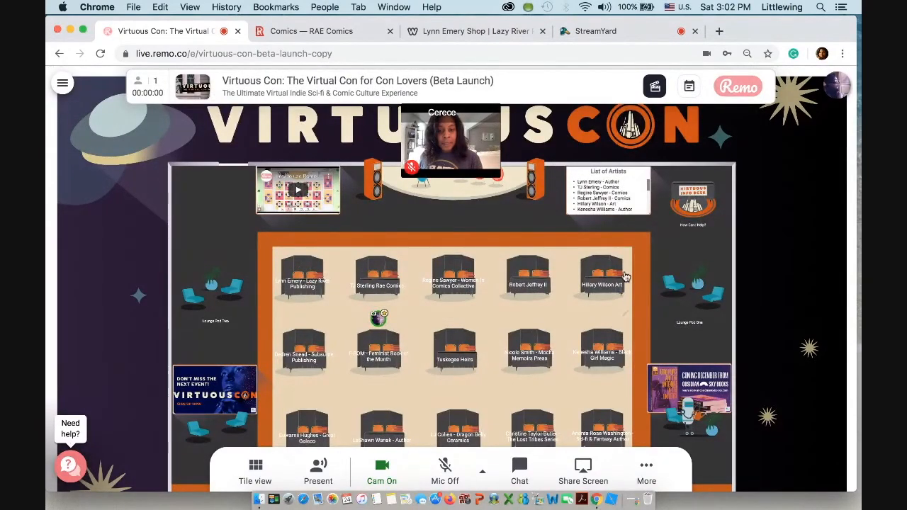
mouse_move(563, 391)
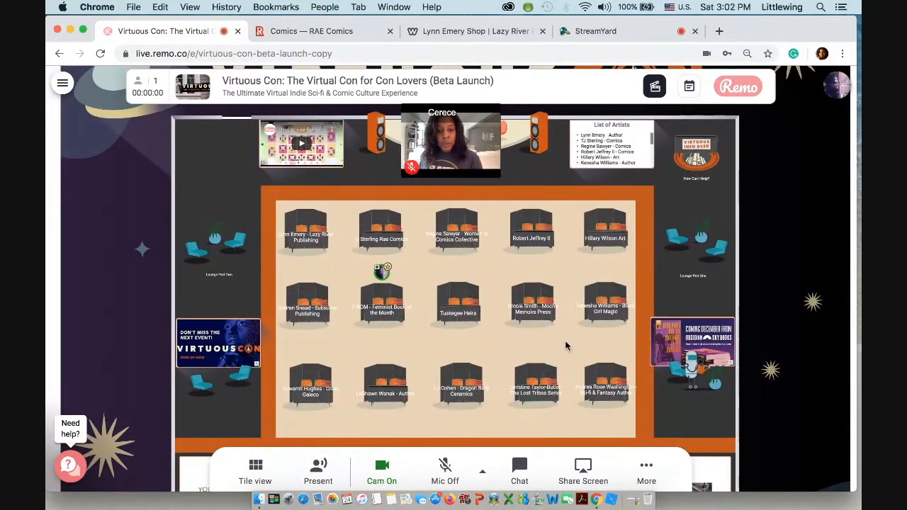
mouse_move(461, 416)
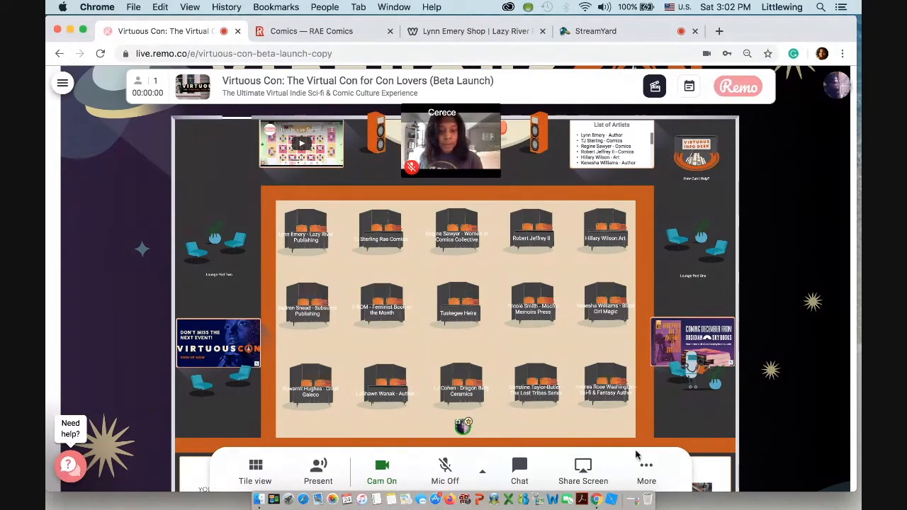
Step: Open the Dragon Belly Ceramics table's whiteboard from the More menu
click(646, 471)
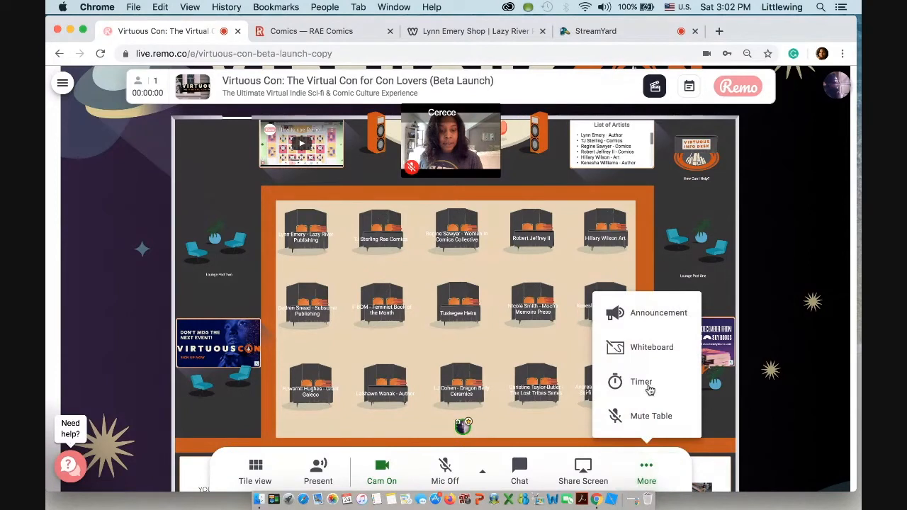
click(651, 347)
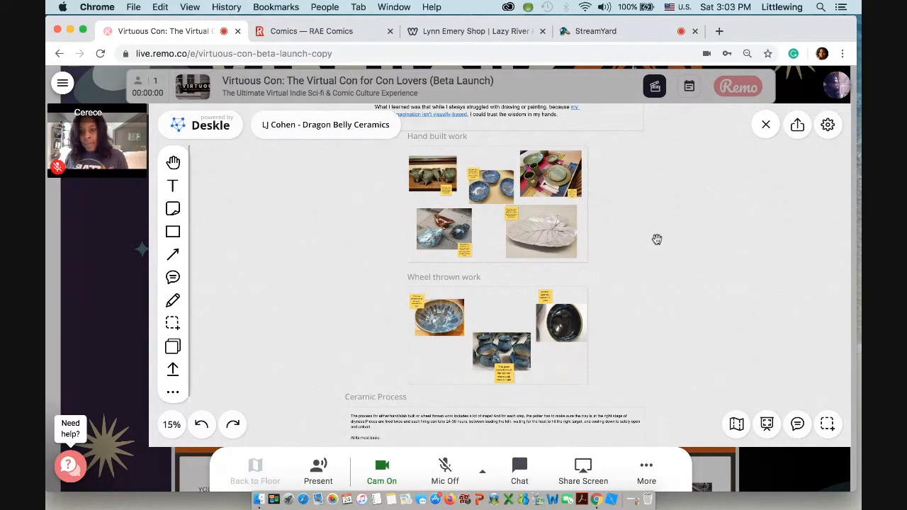
mouse_move(566, 254)
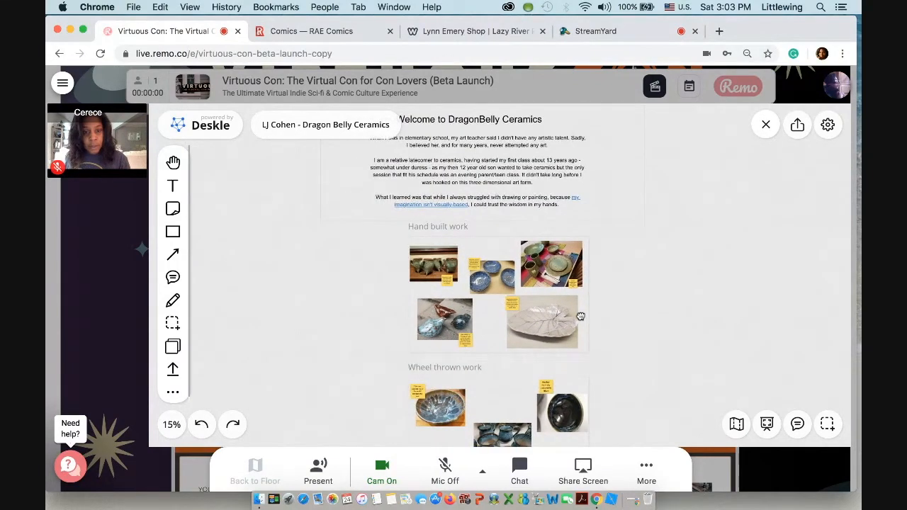
Step: Scroll the ceramics whiteboard down to the Ceramic Process steps, videos and Purchase/Storefront heading
scroll(down, 3)
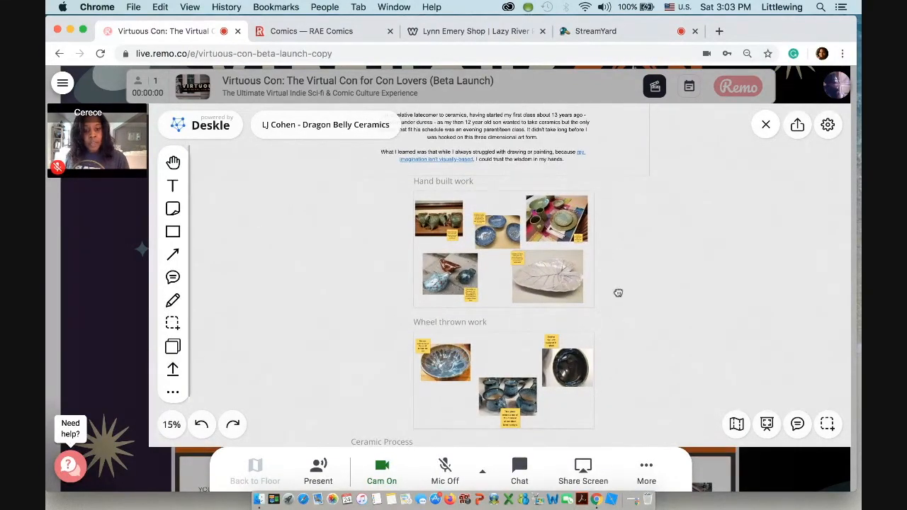
scroll(down, 3)
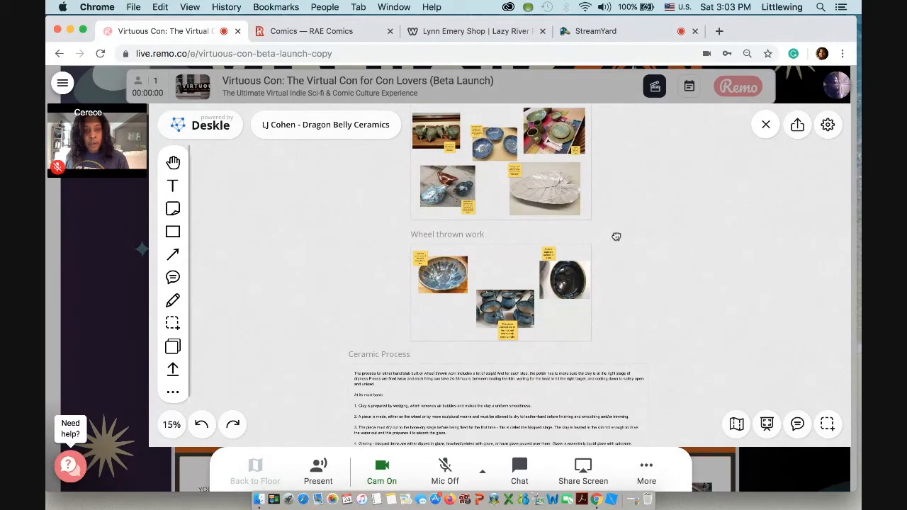
scroll(down, 3)
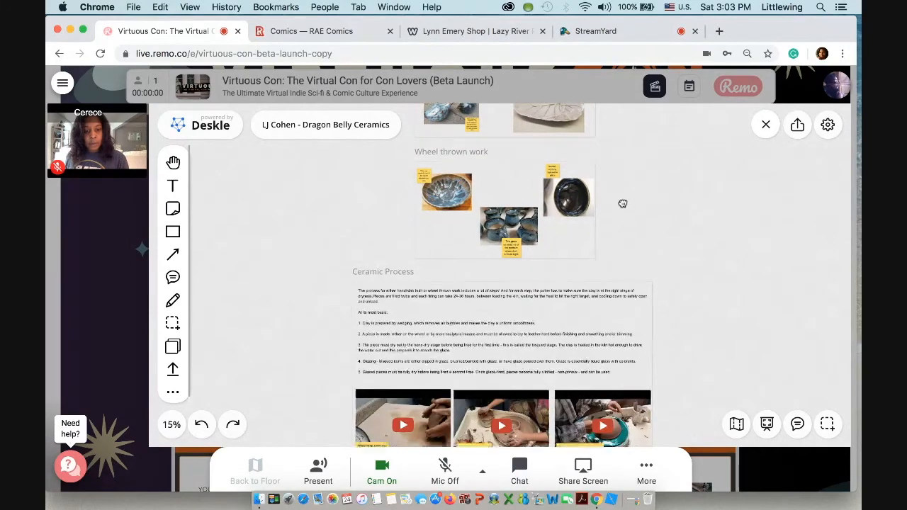
scroll(down, 3)
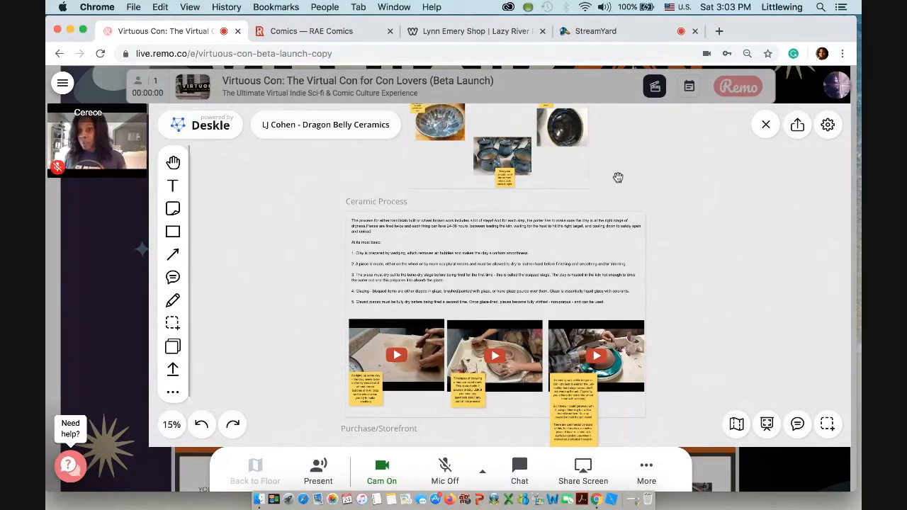
mouse_move(663, 135)
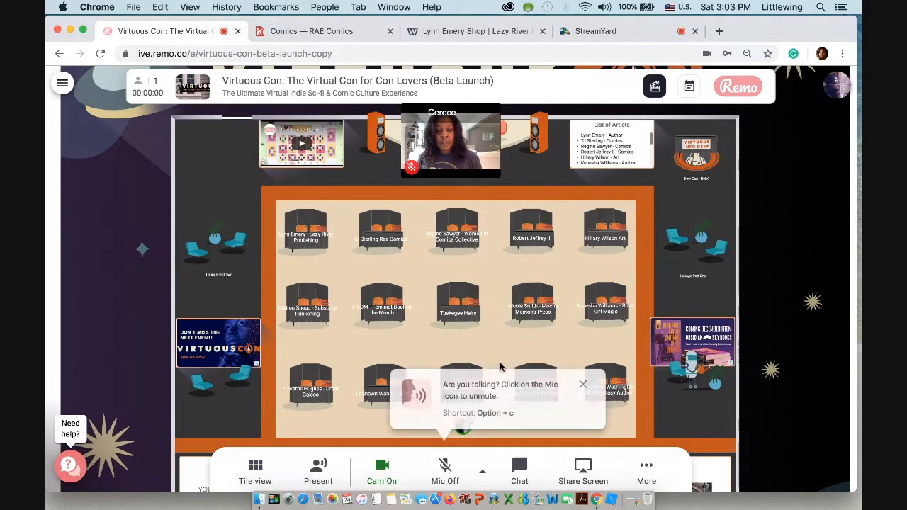
mouse_move(585, 384)
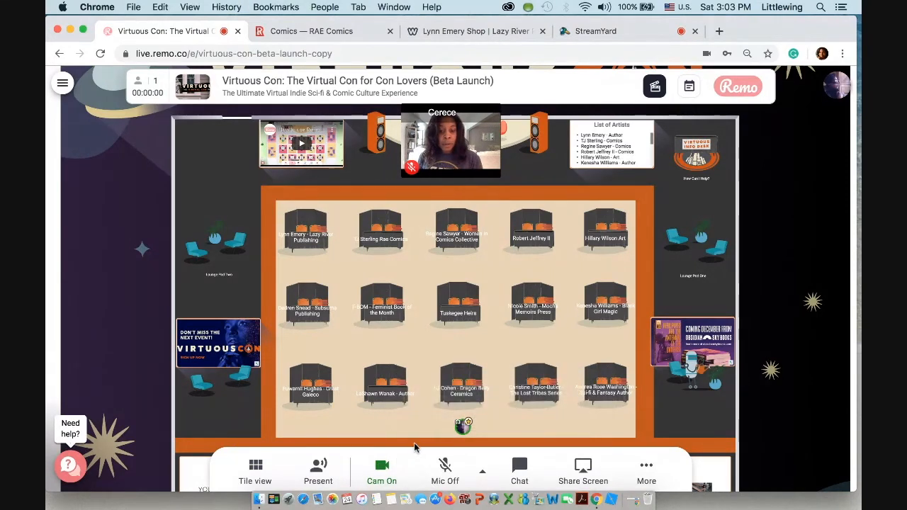
mouse_move(634, 410)
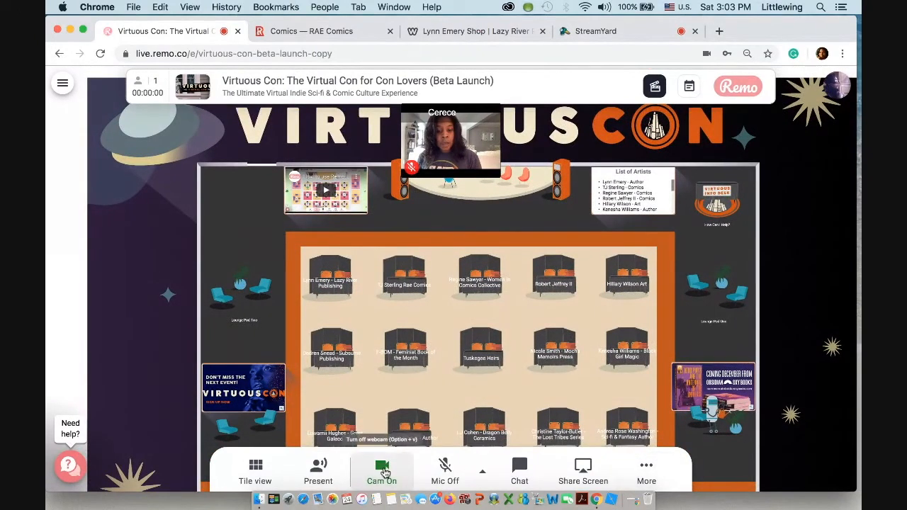
Step: Turn Cerece's webcam off from the bottom toolbar
click(382, 471)
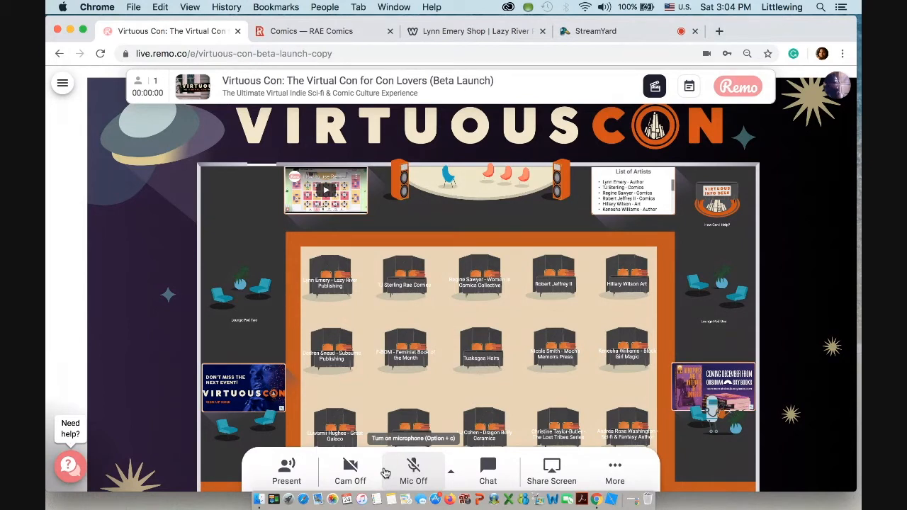
mouse_move(698, 260)
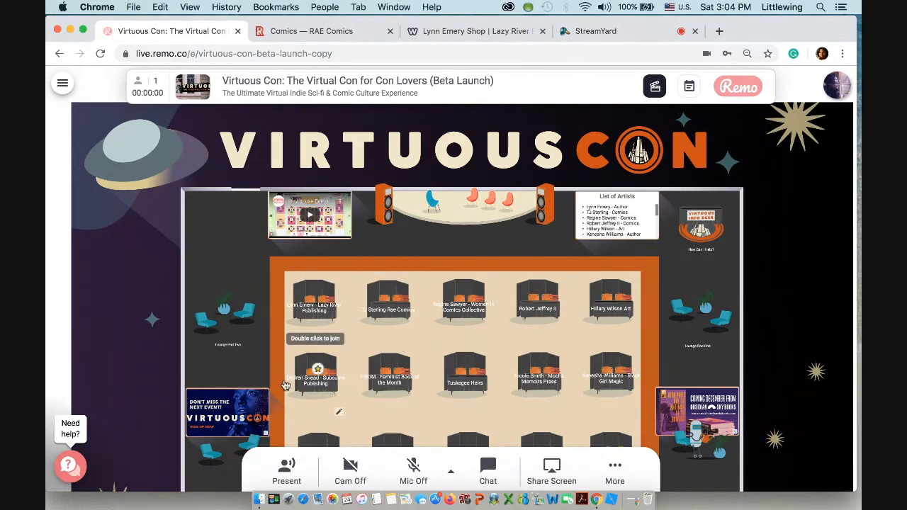
mouse_move(338, 402)
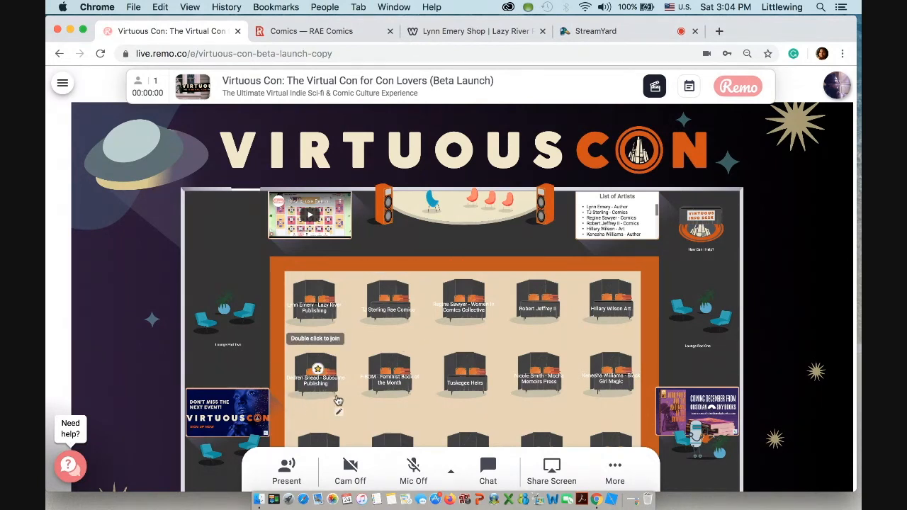
mouse_move(650, 335)
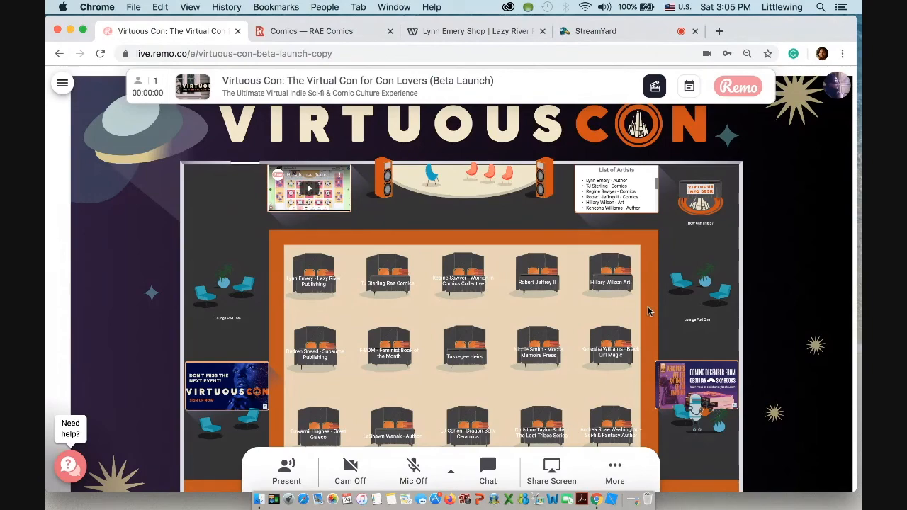
mouse_move(739, 278)
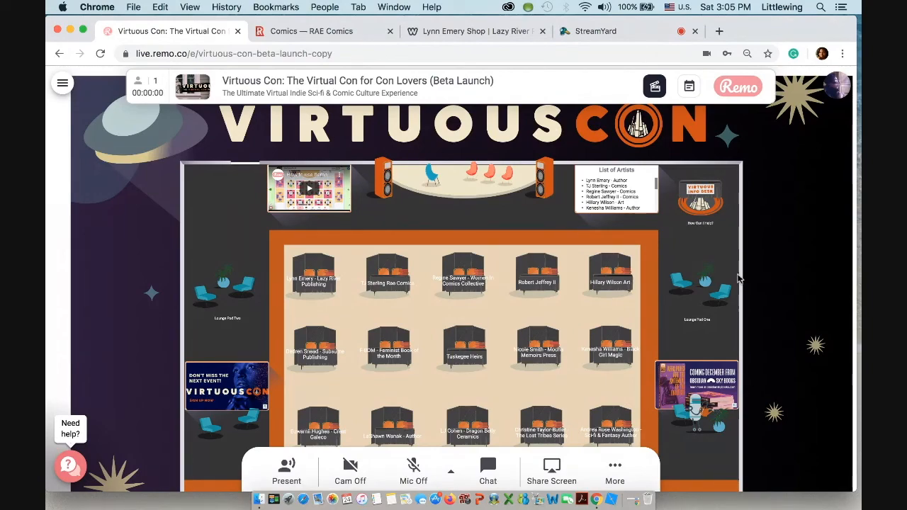